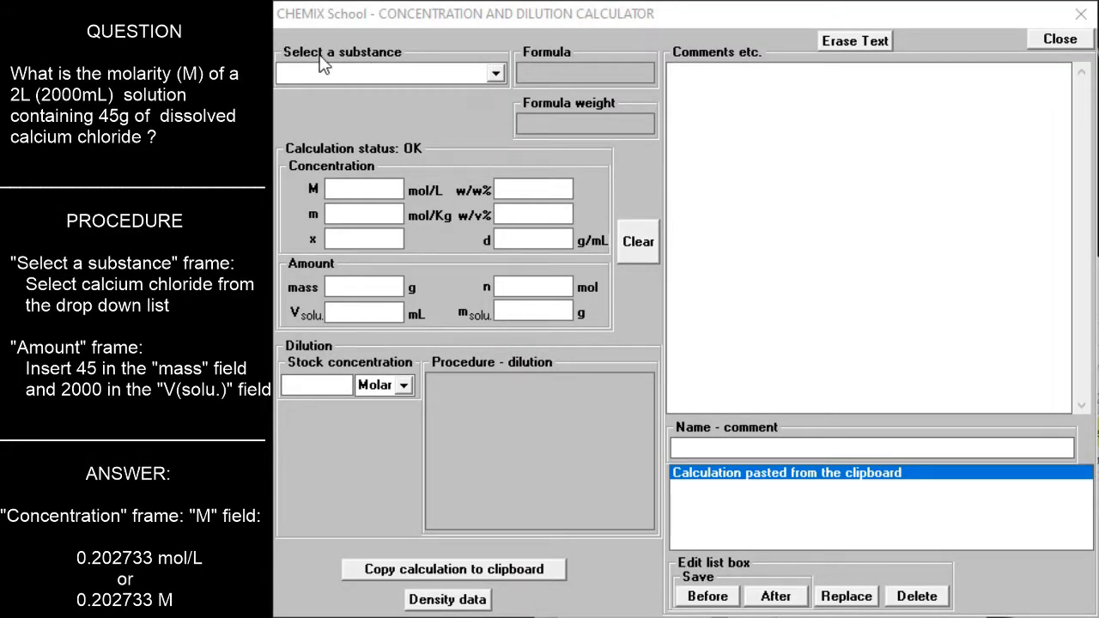
pyautogui.moveTo(412, 62)
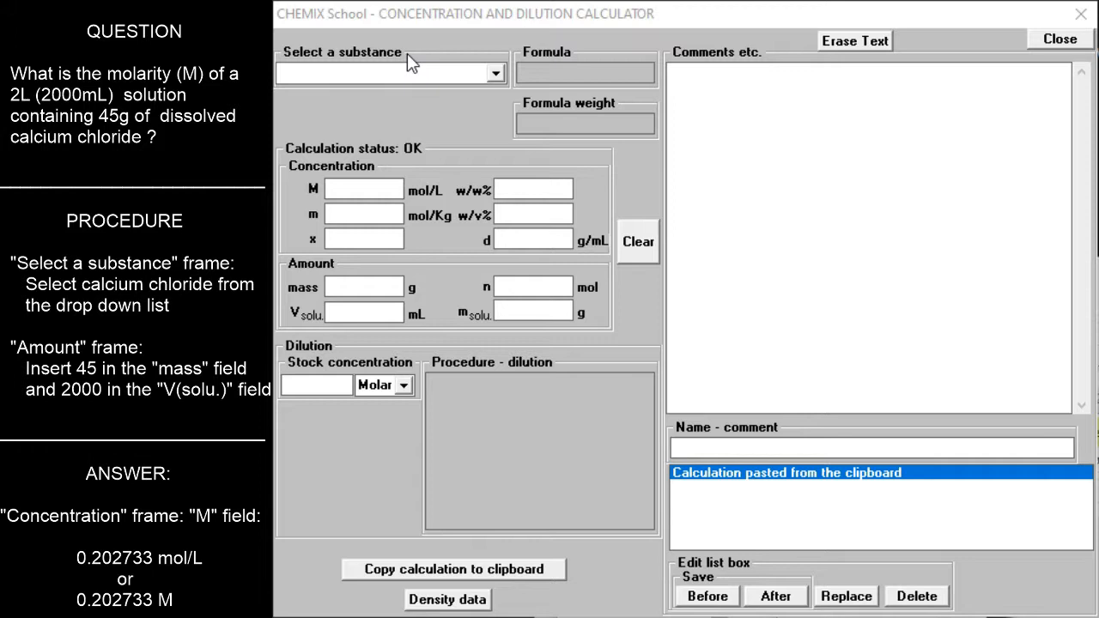
# Select calcium chloride as the substance, showing formula CaCl2 and weight 110.983
pyautogui.click(494, 73)
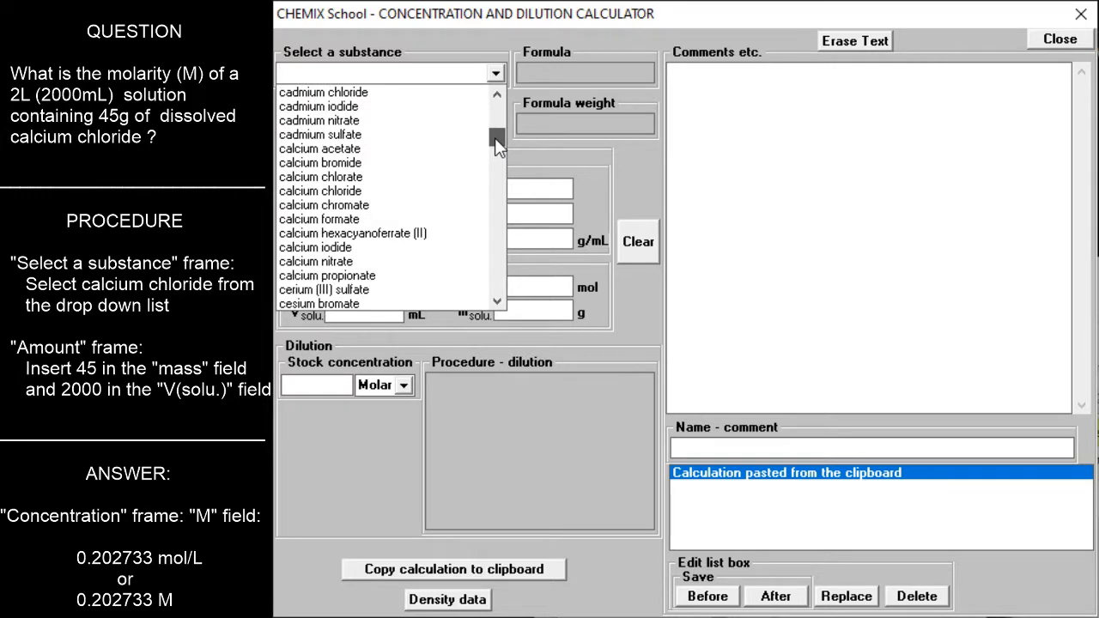
pyautogui.click(319, 191)
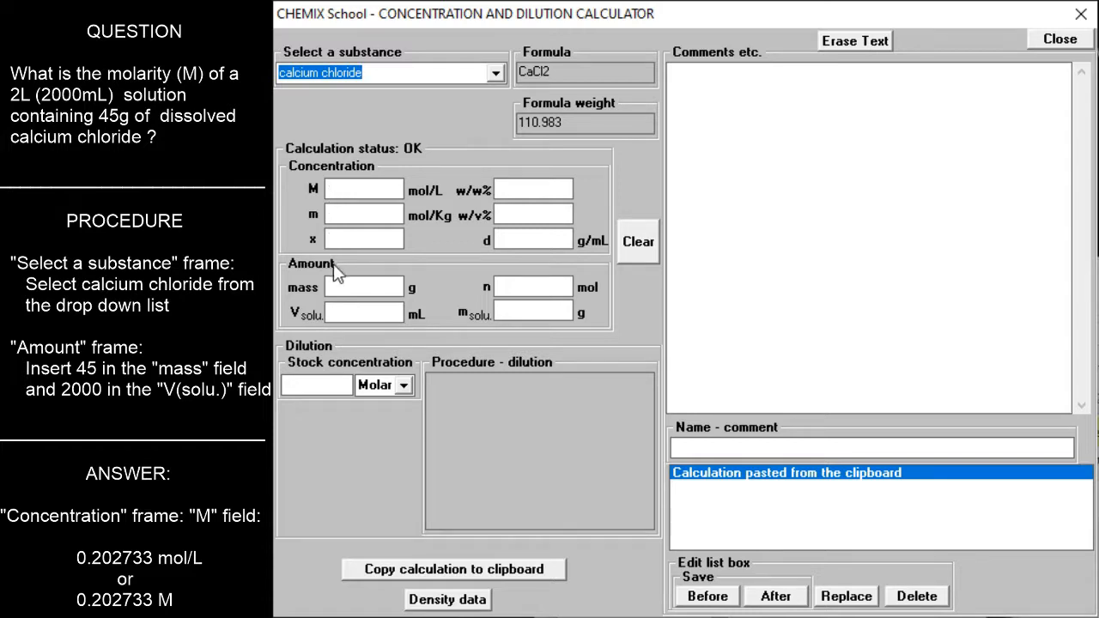
pyautogui.moveTo(285, 280)
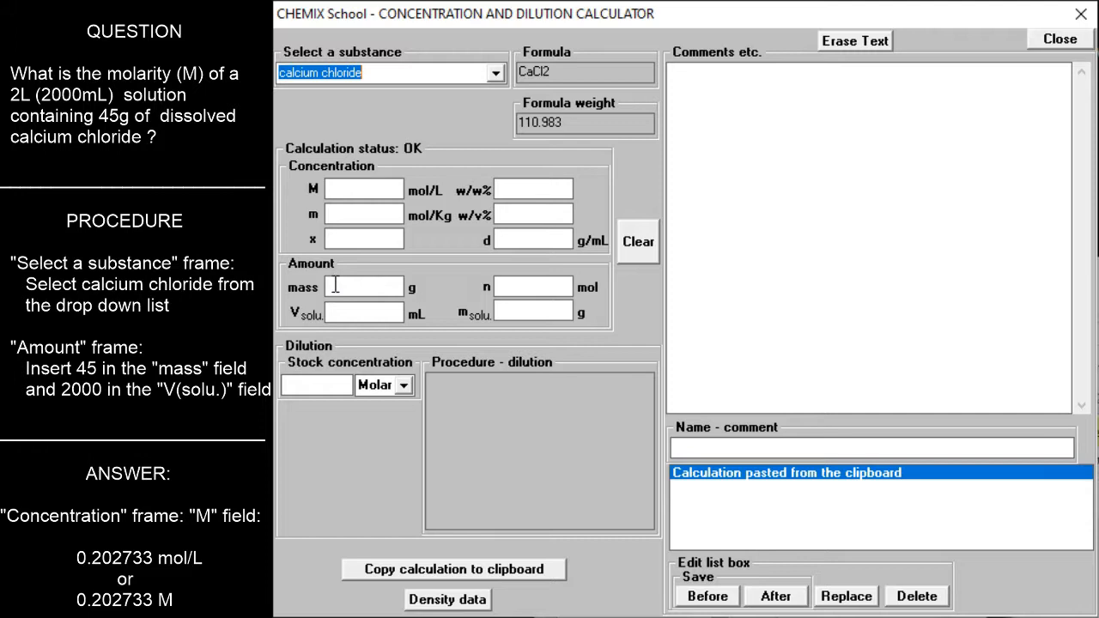
# Enter mass 45 g and solution volume 2000 mL, giving molarity 0.202733 mol/L
pyautogui.write('4')
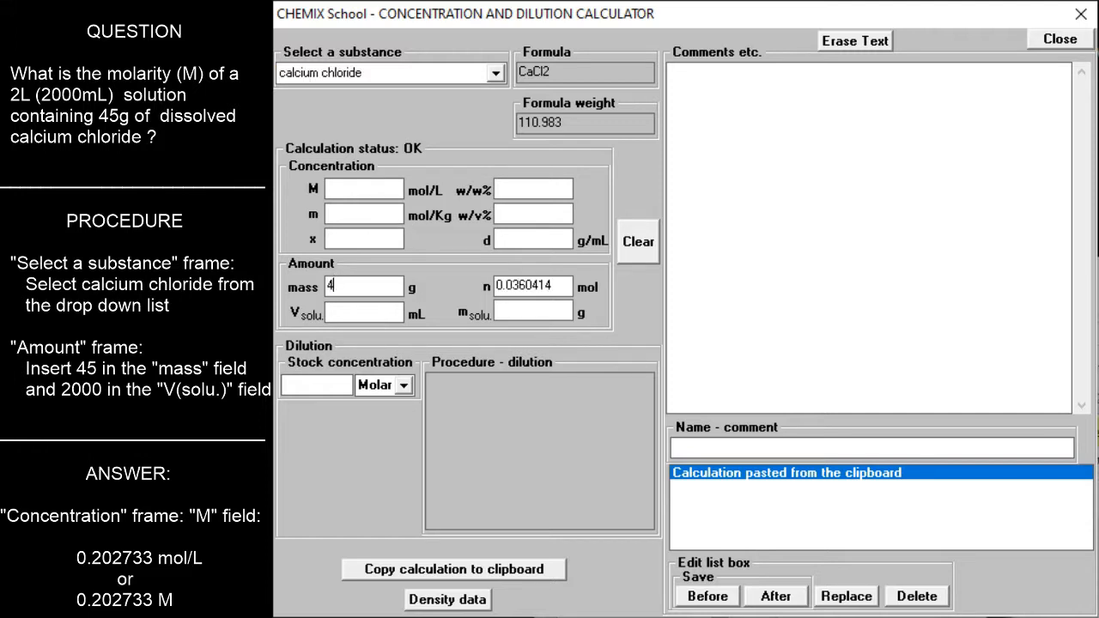
pyautogui.write('5')
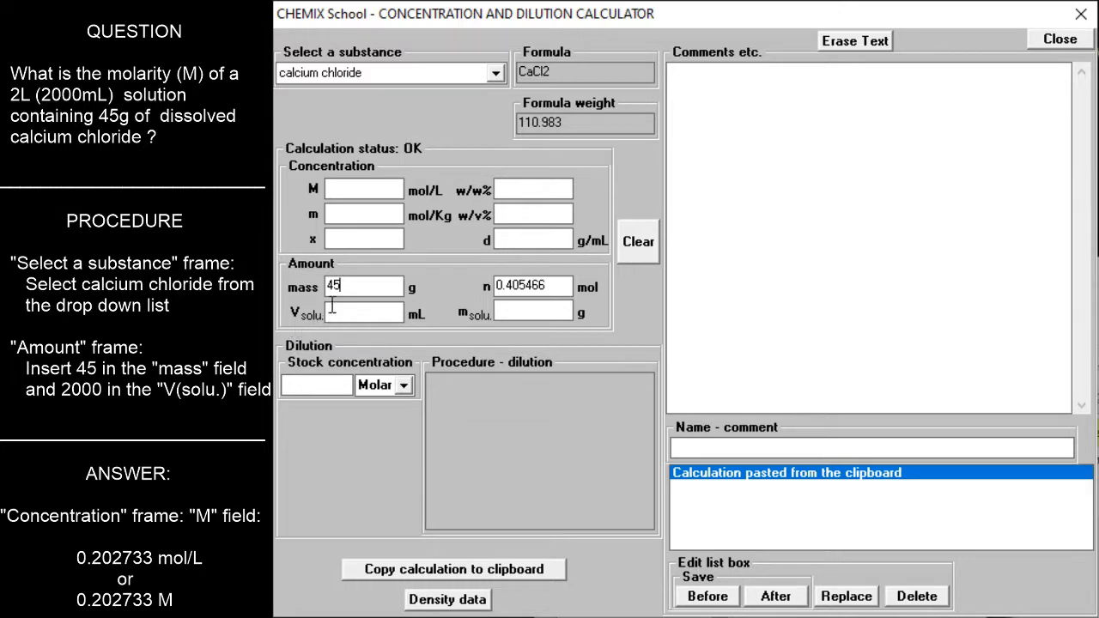
pyautogui.write('2')
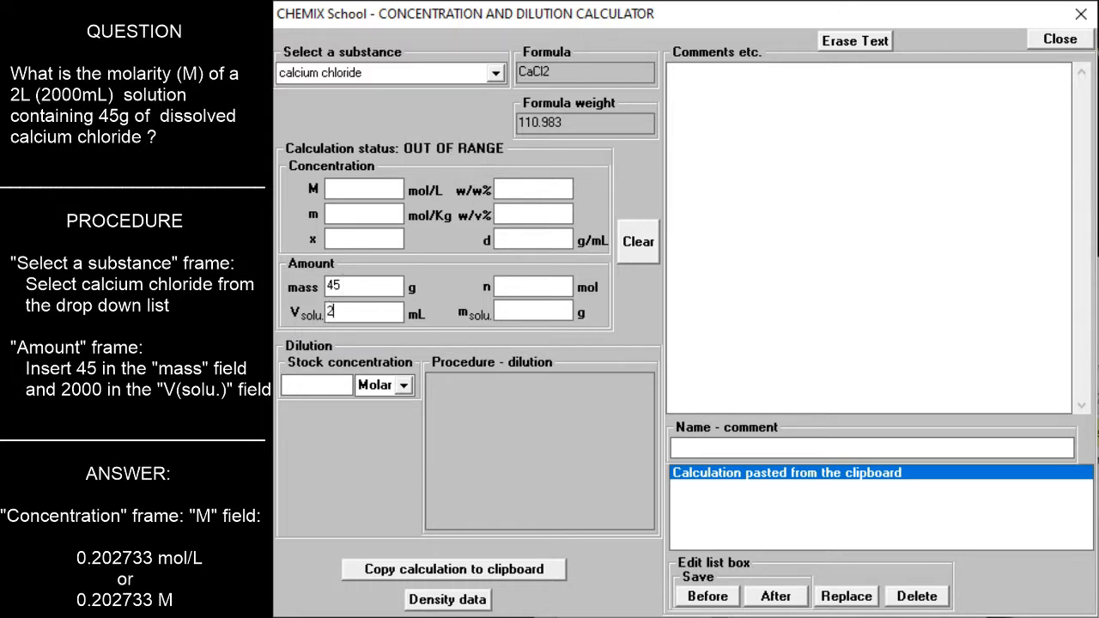
pyautogui.write('000')
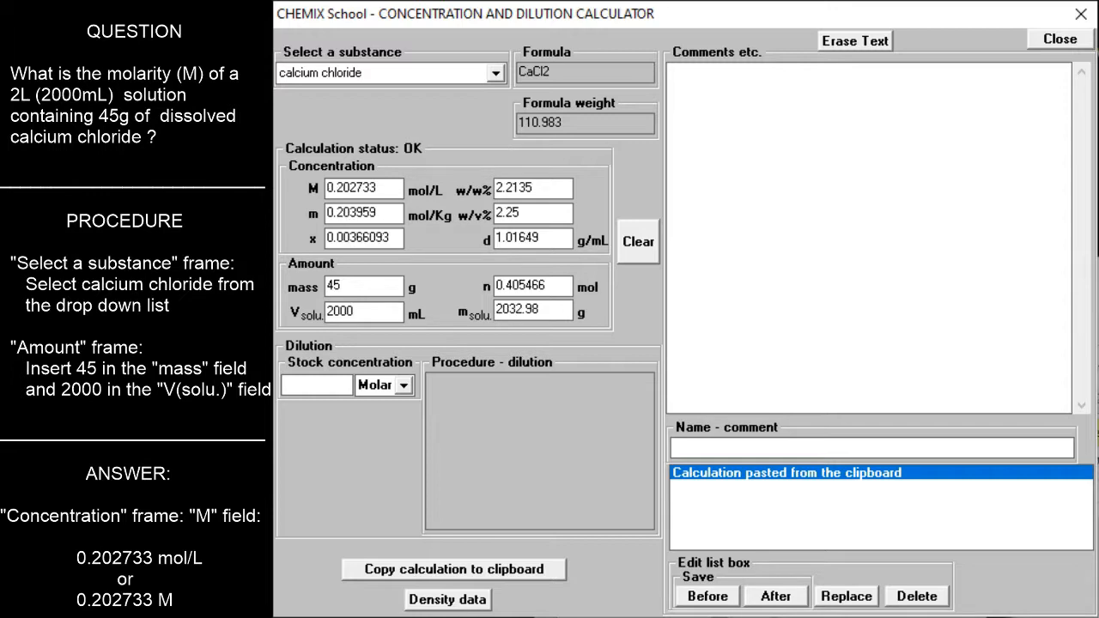
pyautogui.moveTo(347, 285)
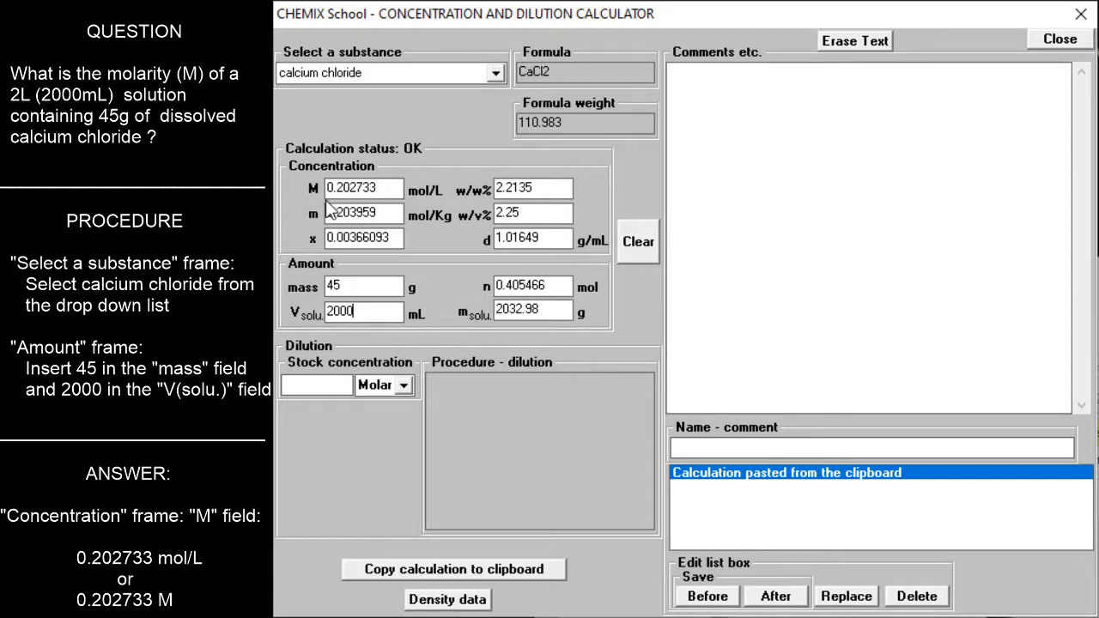
pyautogui.moveTo(404, 213)
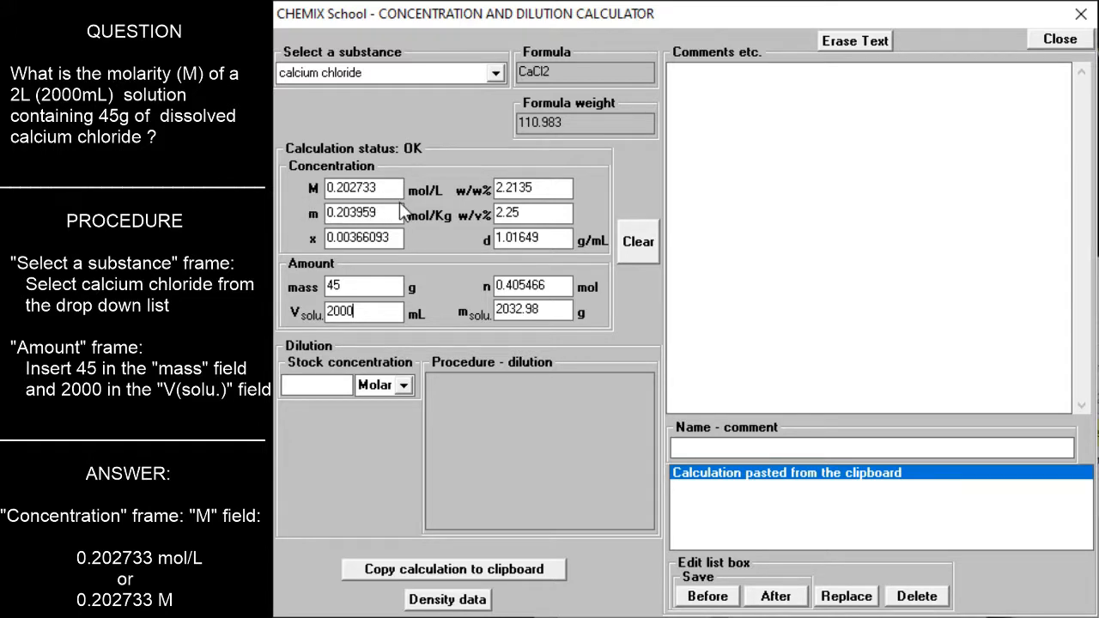
pyautogui.moveTo(393, 210)
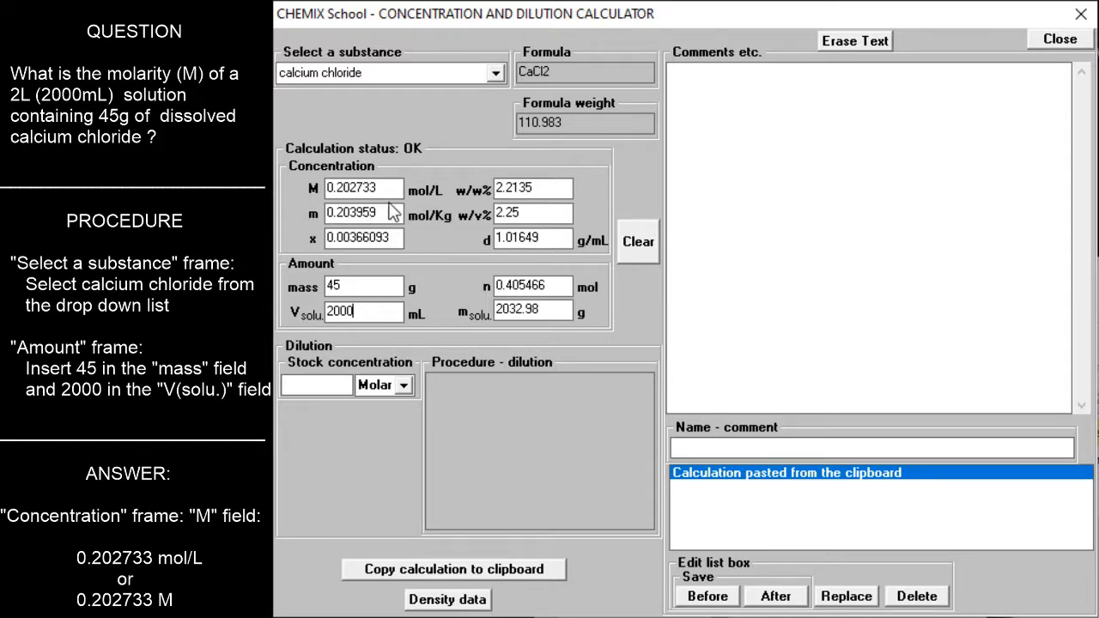
pyautogui.moveTo(309, 210)
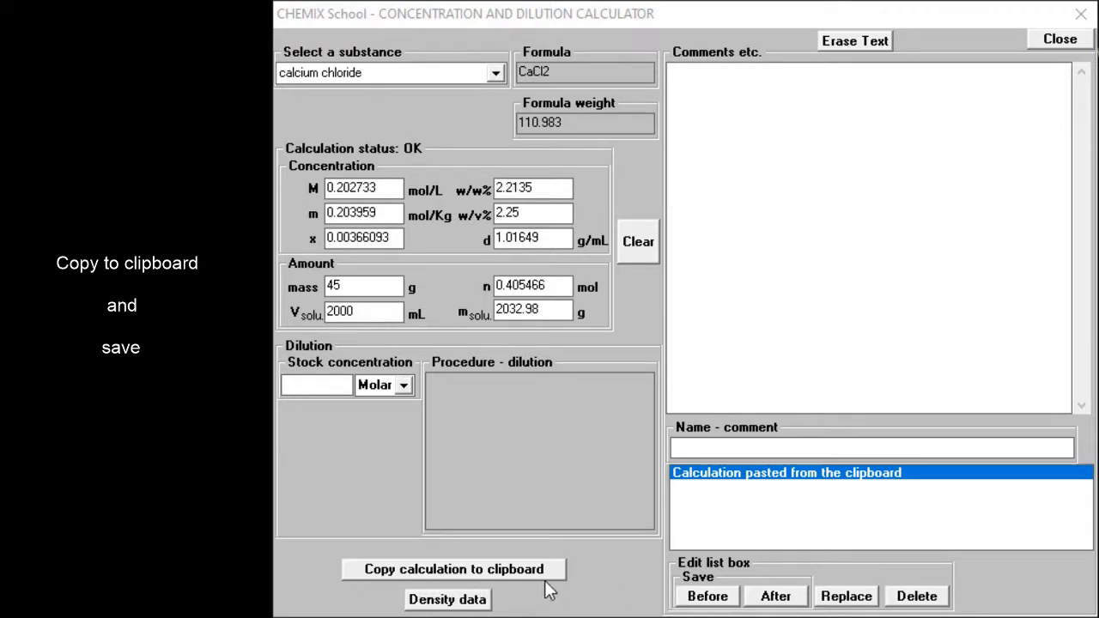
pyautogui.moveTo(357, 577)
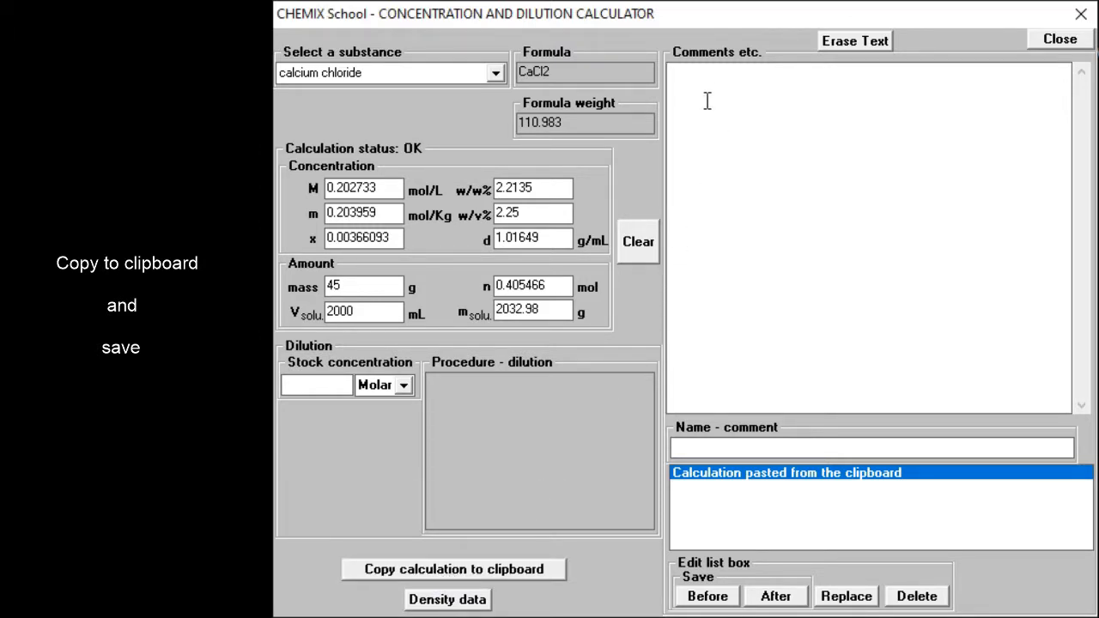
# Paste the copied calcium chloride calculation summary into the Comments box
pyautogui.click(453, 569)
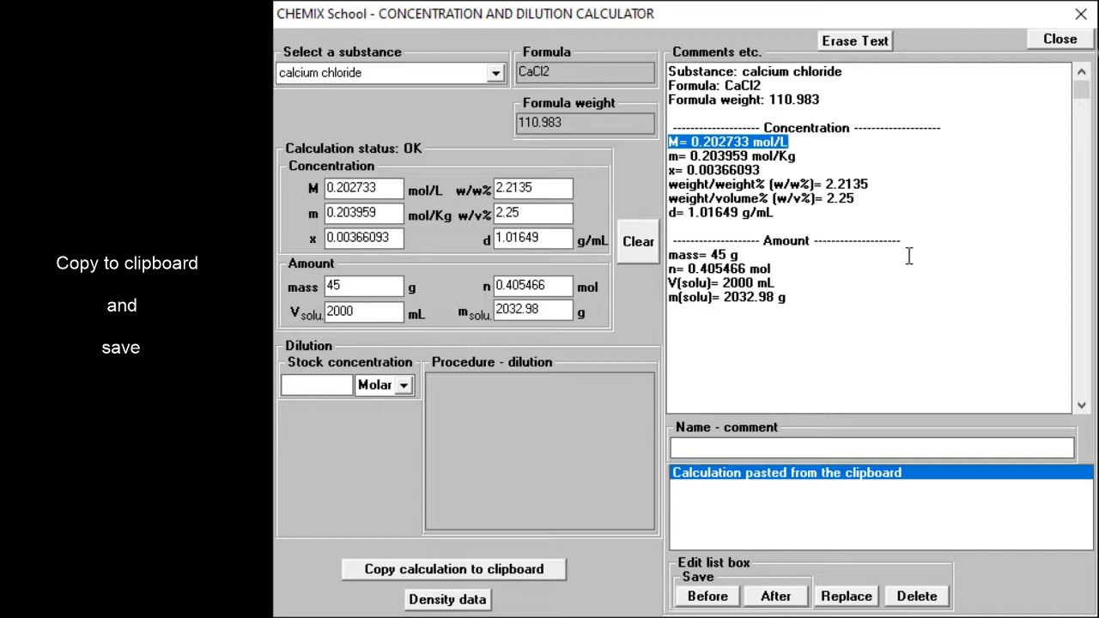
pyautogui.moveTo(718, 439)
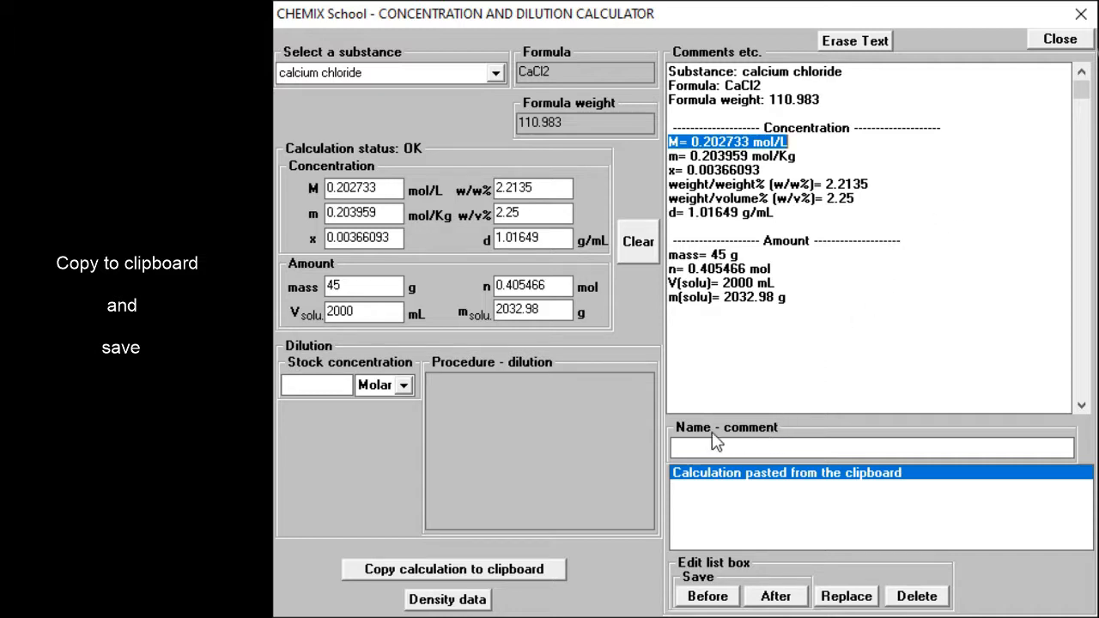
pyautogui.moveTo(811, 445)
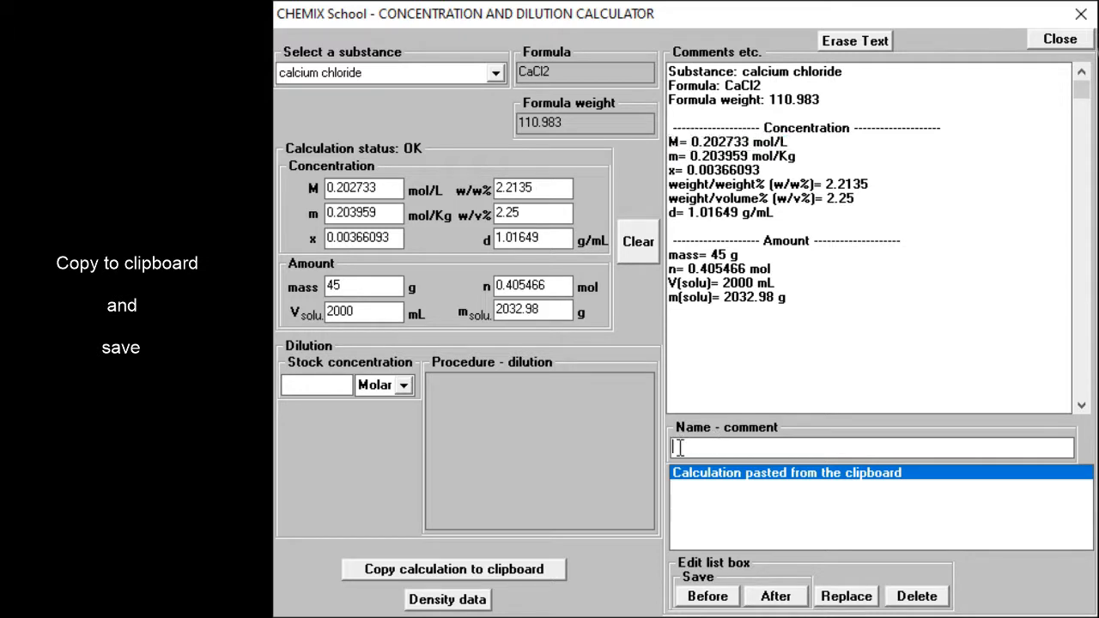
# Name the pasted calculation comment 'Molarity example'
pyautogui.write('Molarity e')
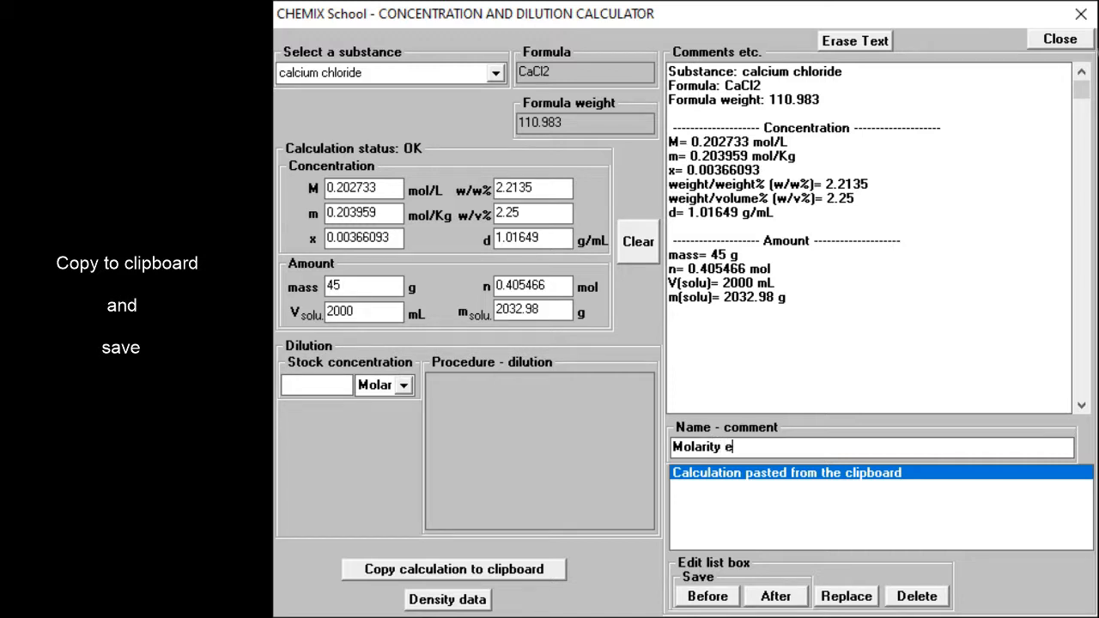
pyautogui.write('xam')
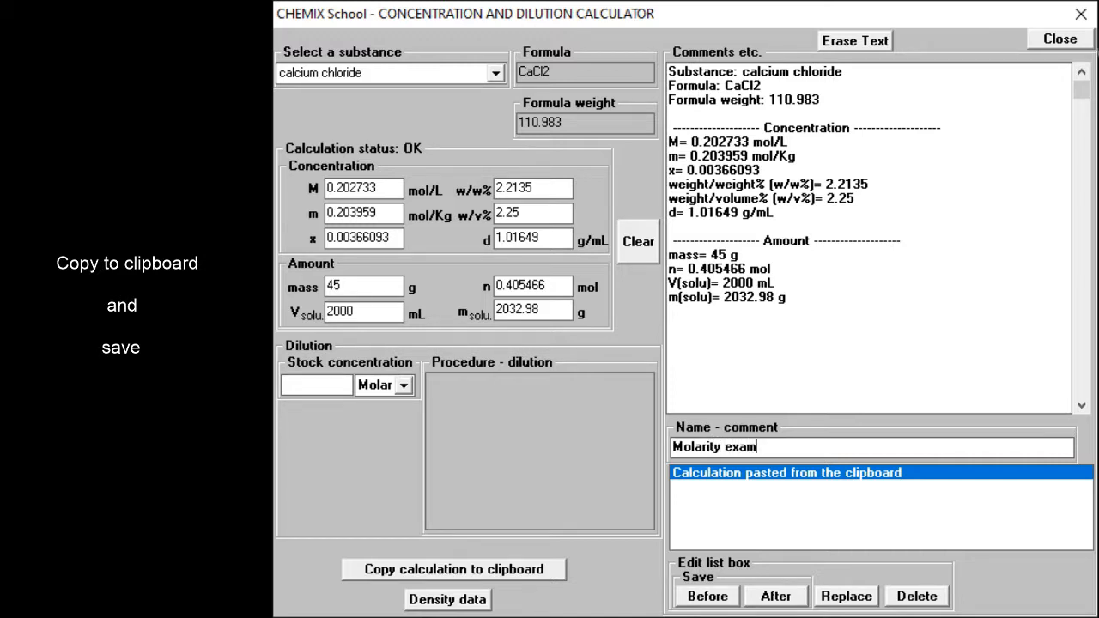
pyautogui.write('ple')
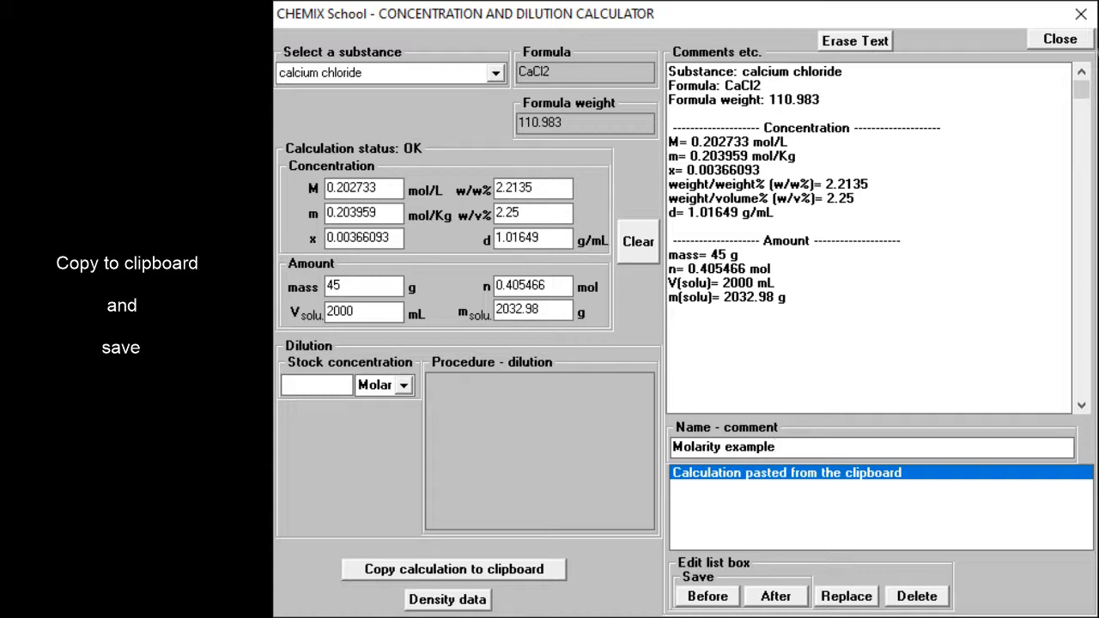